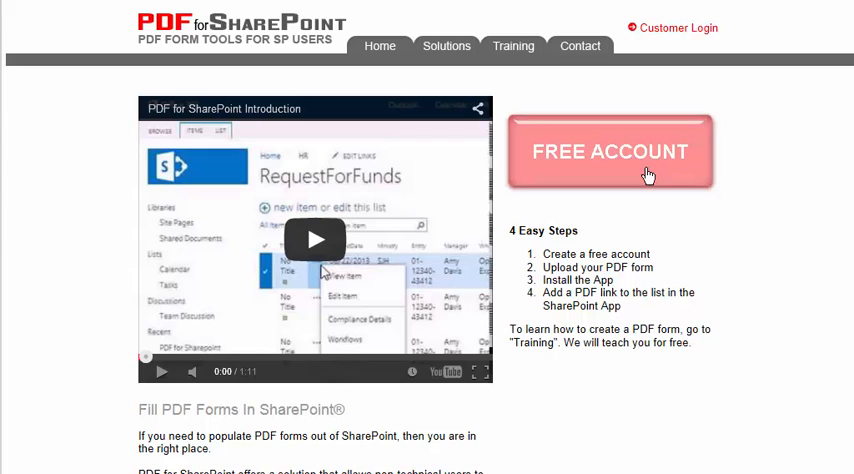
Reach the Log In page via FREE ACCOUNT and Customer Login with credentials entered
{"action": "left_click", "coordinate": [610, 152]}
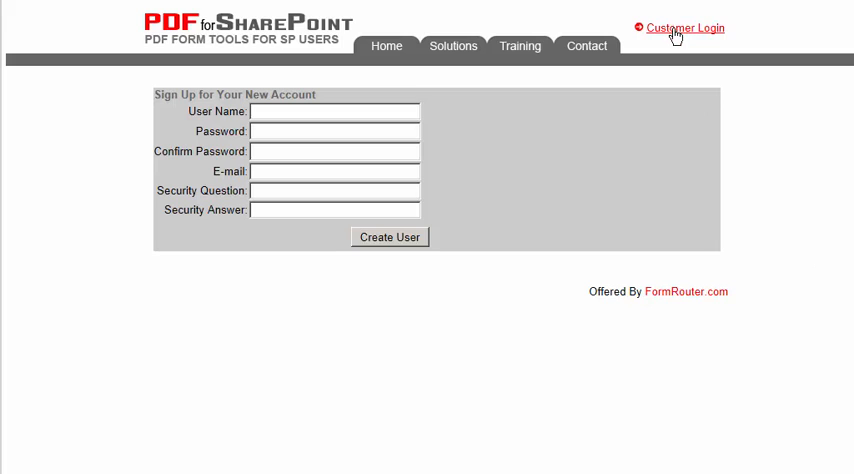
{"action": "left_click", "coordinate": [684, 28]}
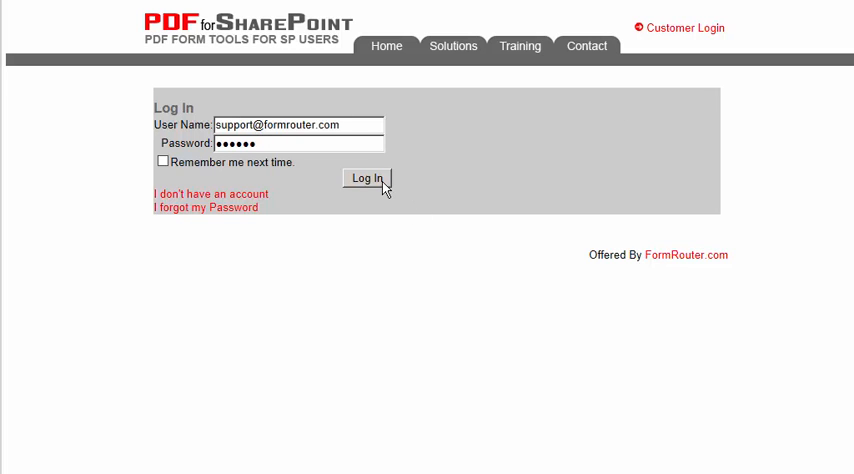
Sign in and upload pdftemplatetest.pdf so it is listed with a SharePoint ID
{"action": "left_click", "coordinate": [366, 178]}
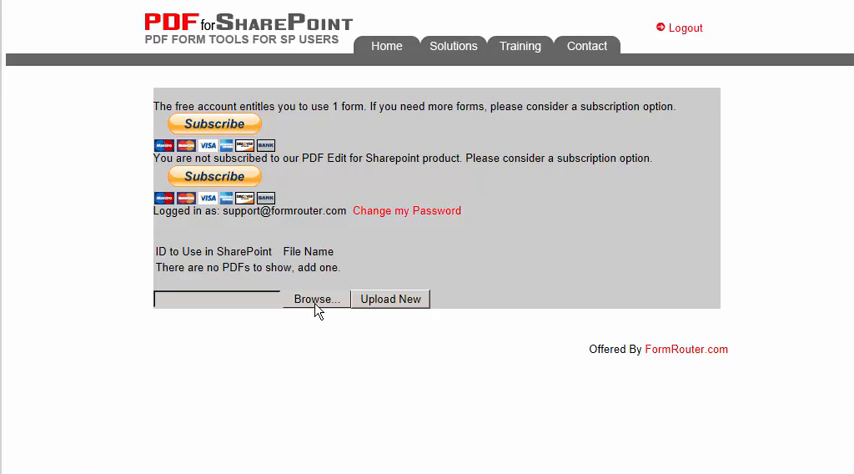
{"action": "left_click", "coordinate": [316, 298]}
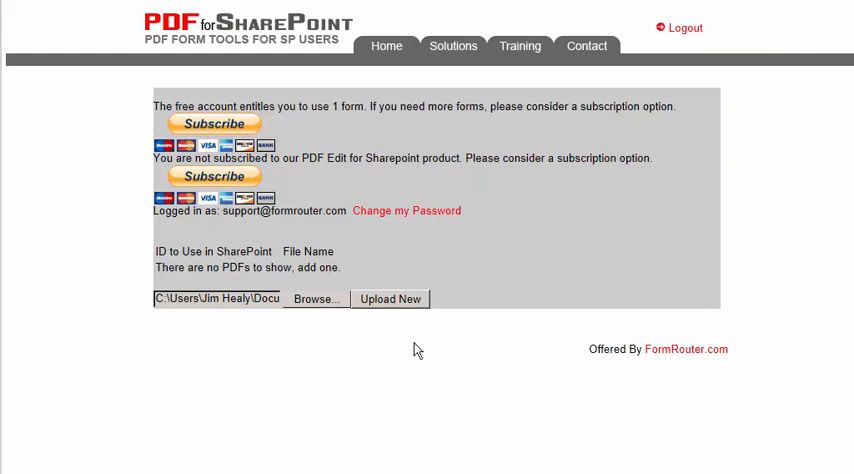
{"action": "mouse_move", "coordinate": [412, 312]}
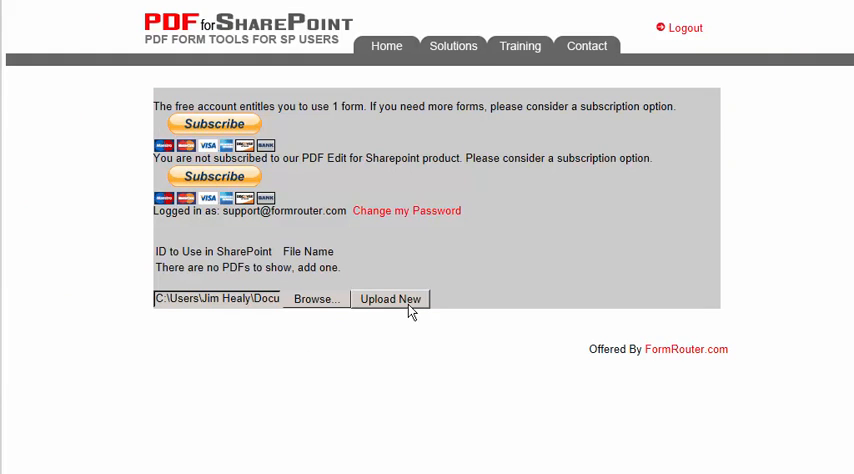
{"action": "left_click", "coordinate": [390, 300]}
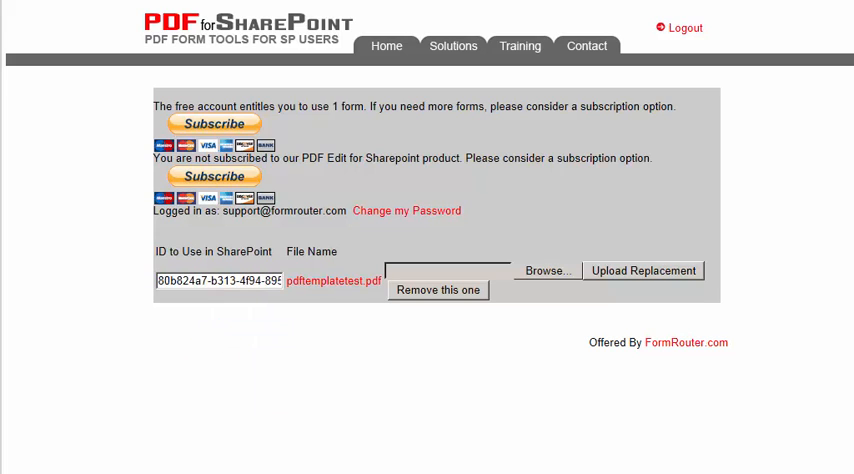
{"action": "mouse_move", "coordinate": [620, 300]}
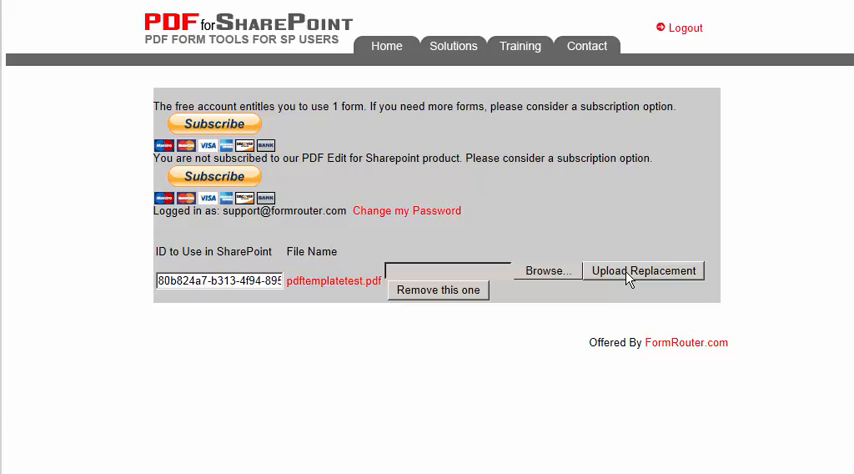
{"action": "mouse_move", "coordinate": [338, 296]}
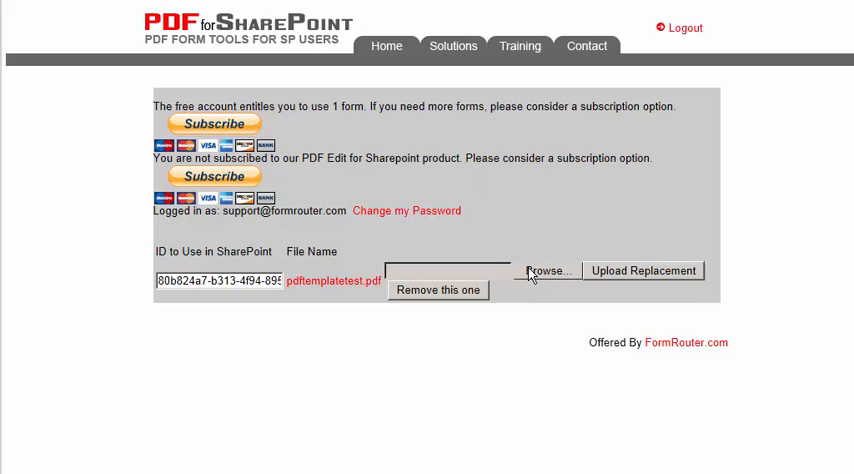
{"action": "mouse_move", "coordinate": [610, 276]}
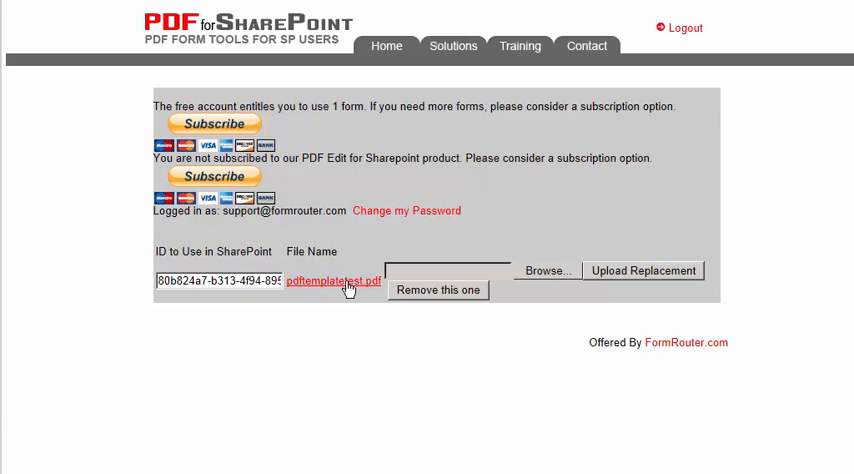
{"action": "mouse_move", "coordinate": [292, 298]}
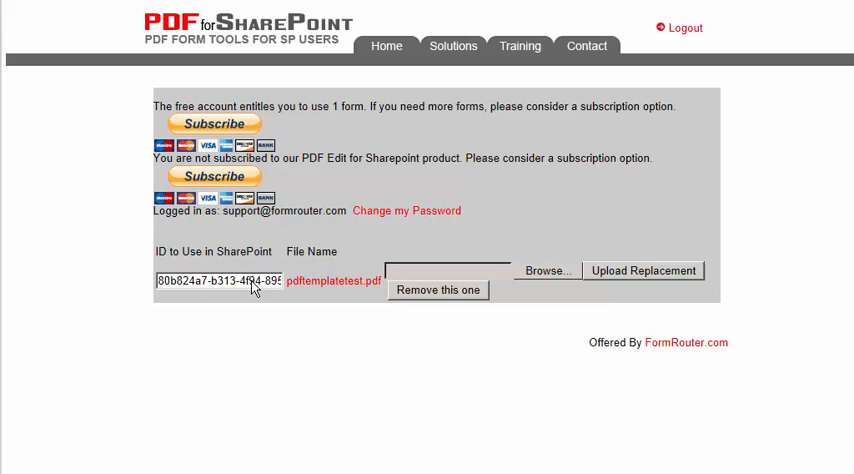
{"action": "mouse_move", "coordinate": [336, 372]}
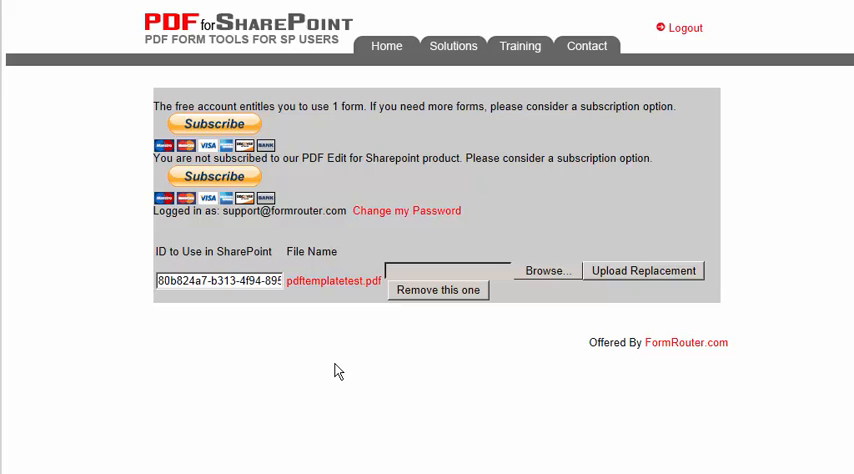
{"action": "mouse_move", "coordinate": [342, 340]}
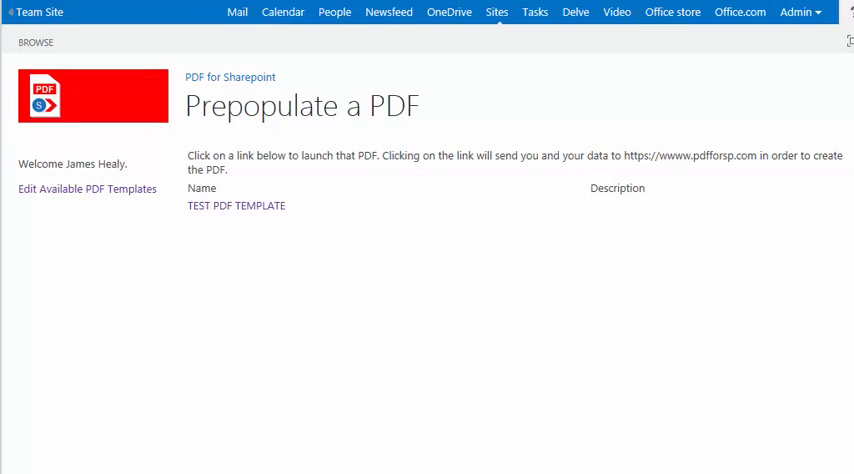
{"action": "mouse_move", "coordinate": [416, 404]}
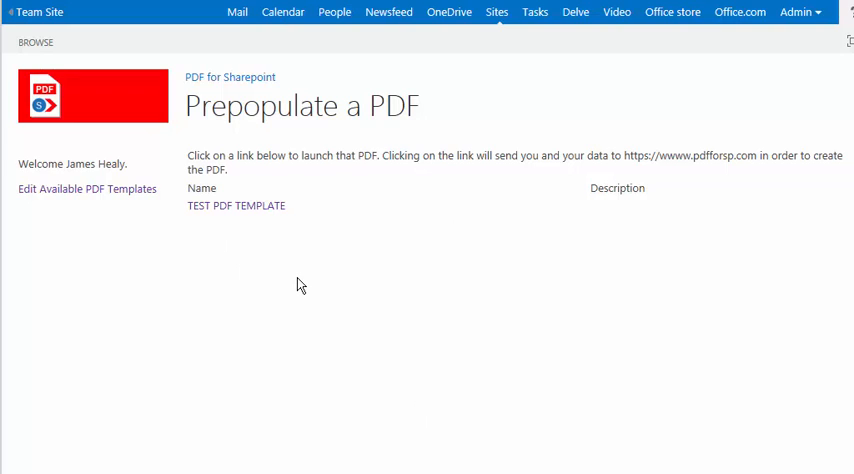
{"action": "mouse_move", "coordinate": [104, 246]}
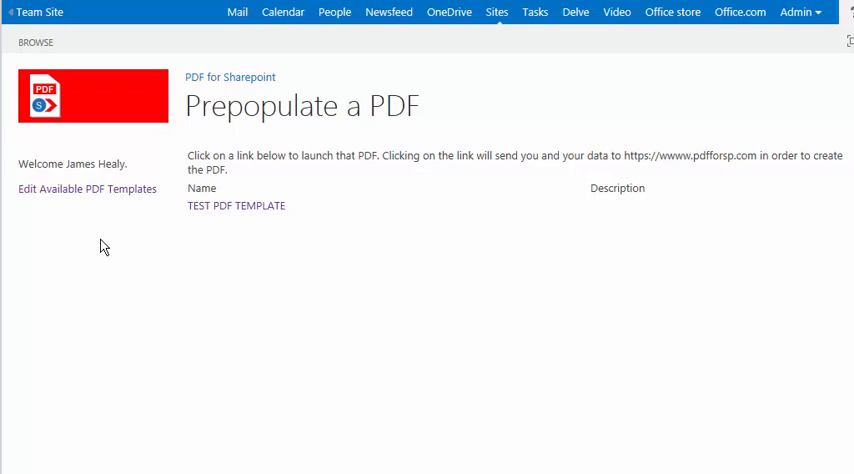
{"action": "mouse_move", "coordinate": [72, 204]}
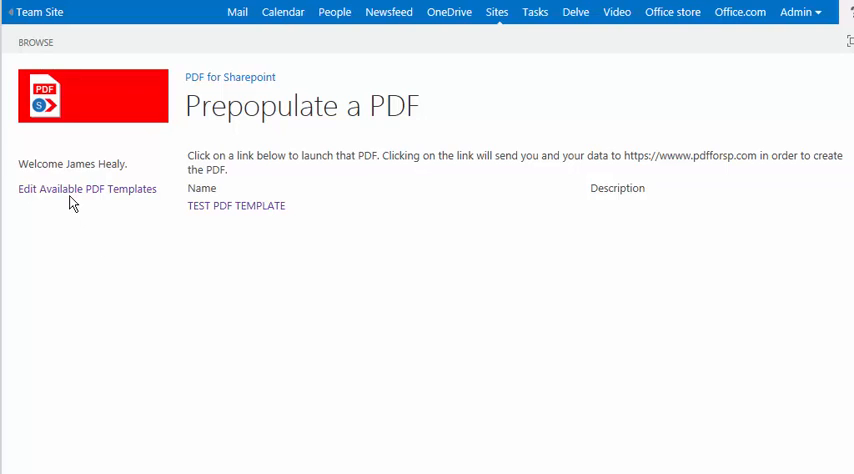
{"action": "mouse_move", "coordinate": [84, 246]}
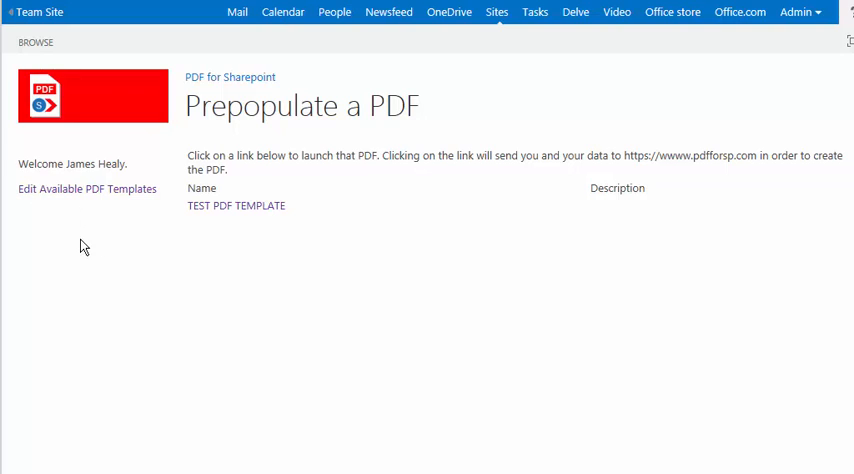
{"action": "mouse_move", "coordinate": [86, 260]}
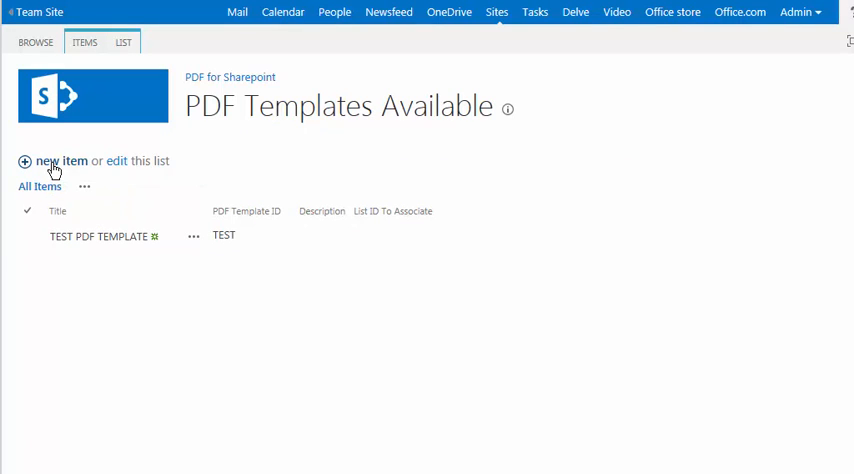
{"action": "left_click", "coordinate": [60, 160]}
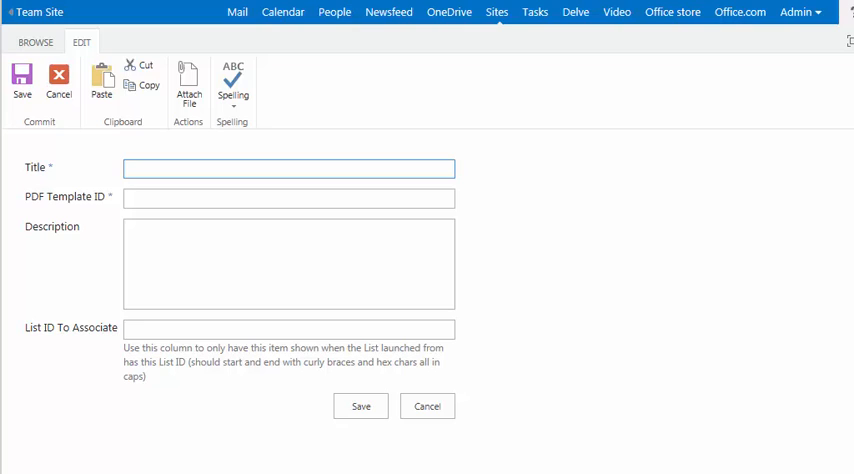
{"action": "left_click", "coordinate": [288, 168]}
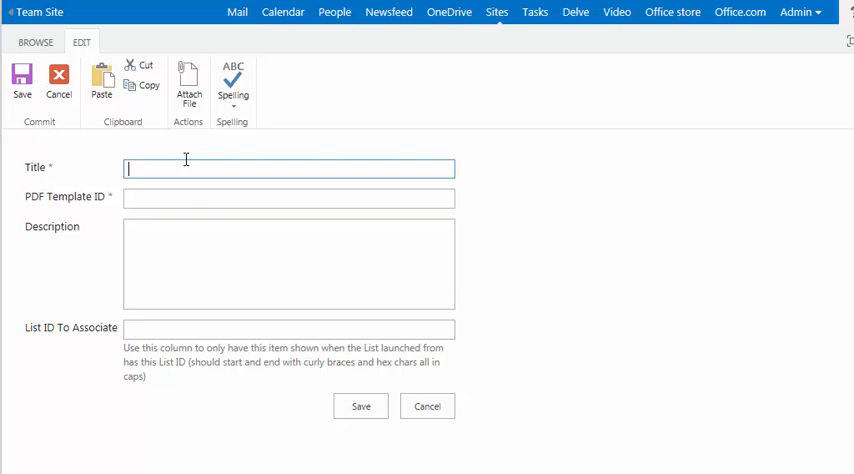
{"action": "type", "text": "My Template"}
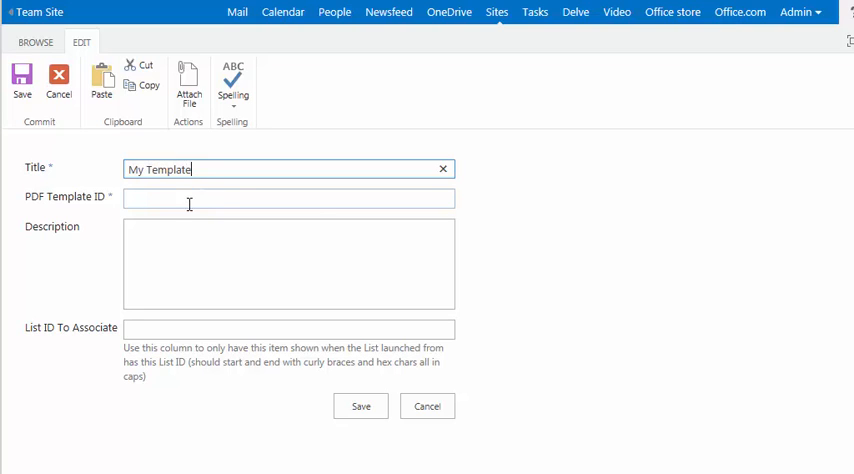
{"action": "left_click", "coordinate": [288, 198]}
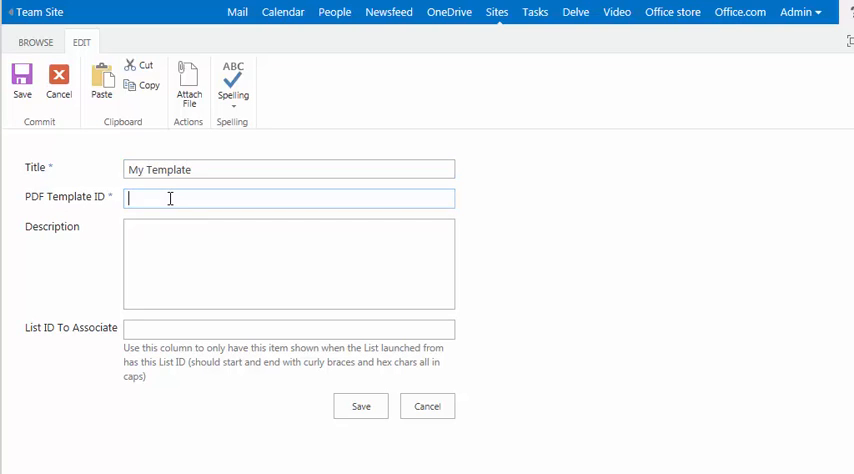
{"action": "mouse_move", "coordinate": [608, 266]}
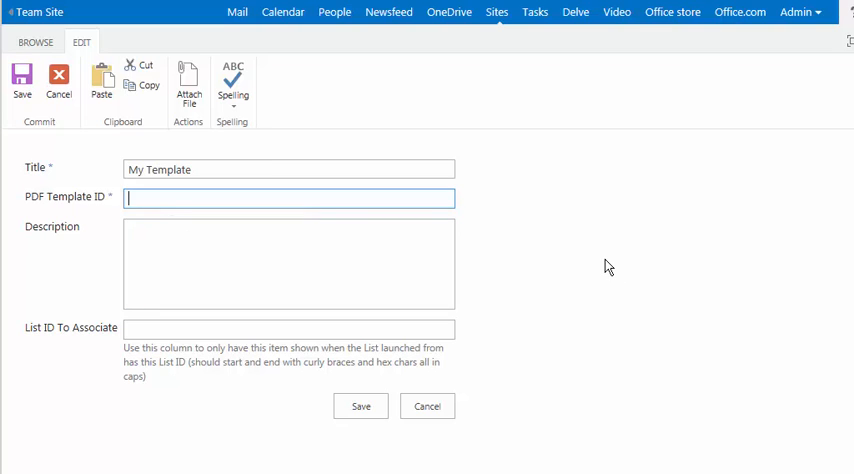
{"action": "type", "text": "80b824a7-b313-4f94-8952-7301c872fce5"}
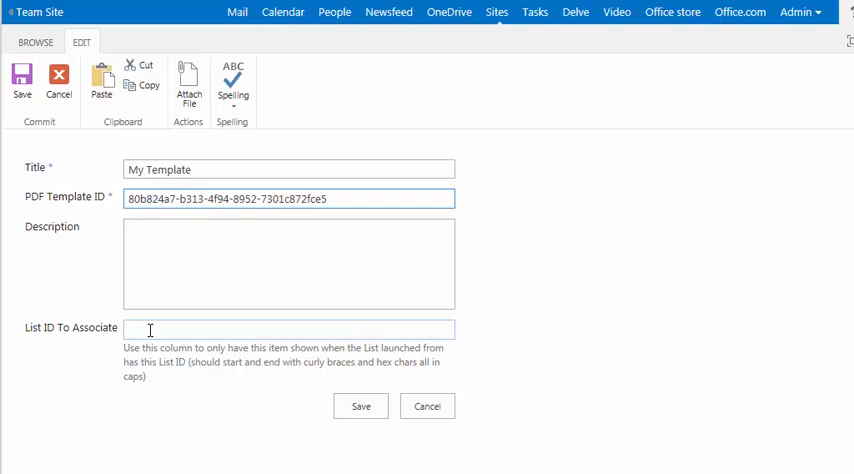
{"action": "mouse_move", "coordinate": [528, 332]}
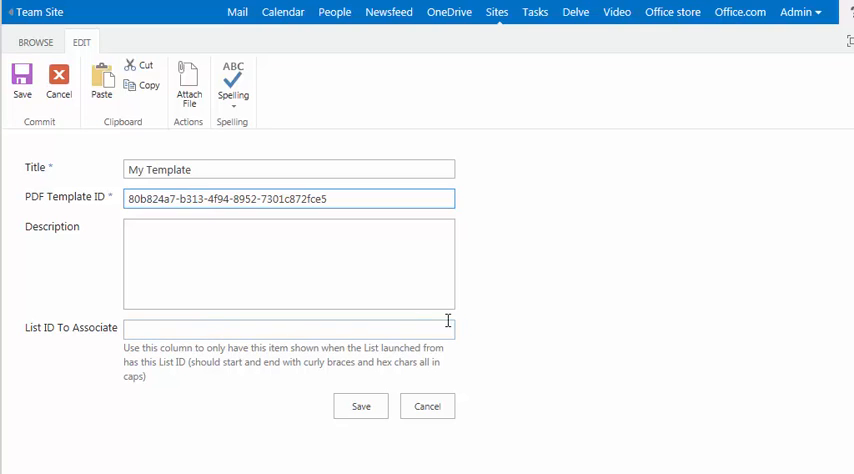
{"action": "mouse_move", "coordinate": [512, 322]}
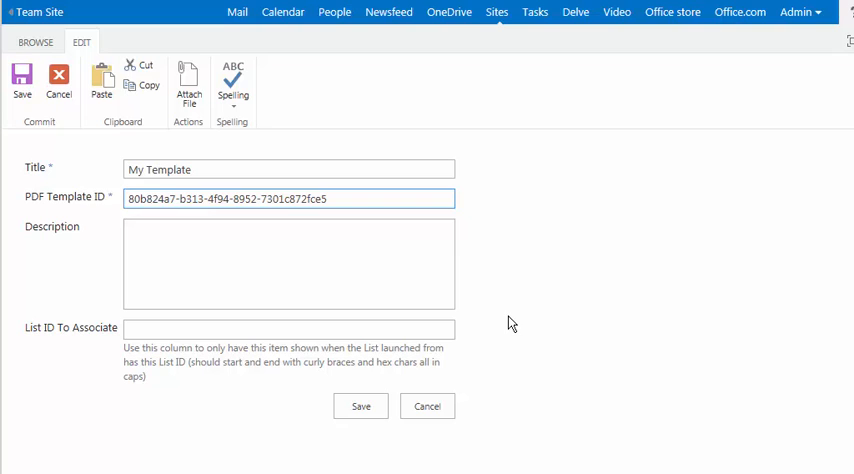
{"action": "mouse_move", "coordinate": [496, 318]}
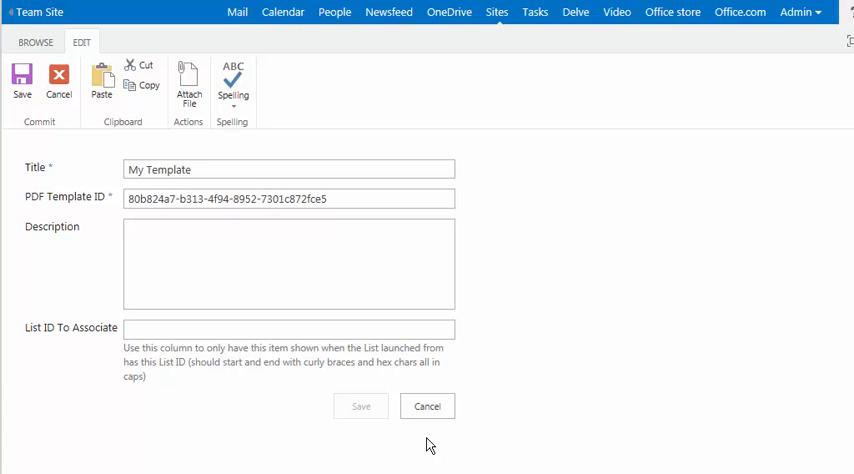
Save the My Template entry into the PDF Templates Available list
{"action": "left_click", "coordinate": [360, 404]}
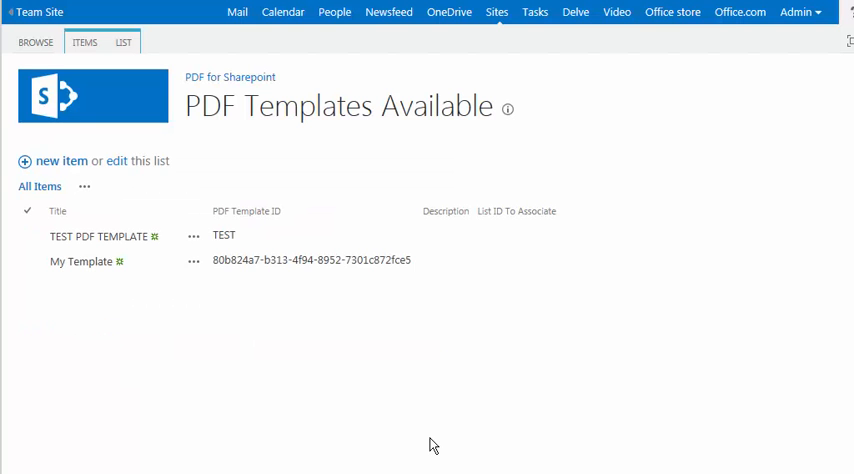
{"action": "mouse_move", "coordinate": [164, 284]}
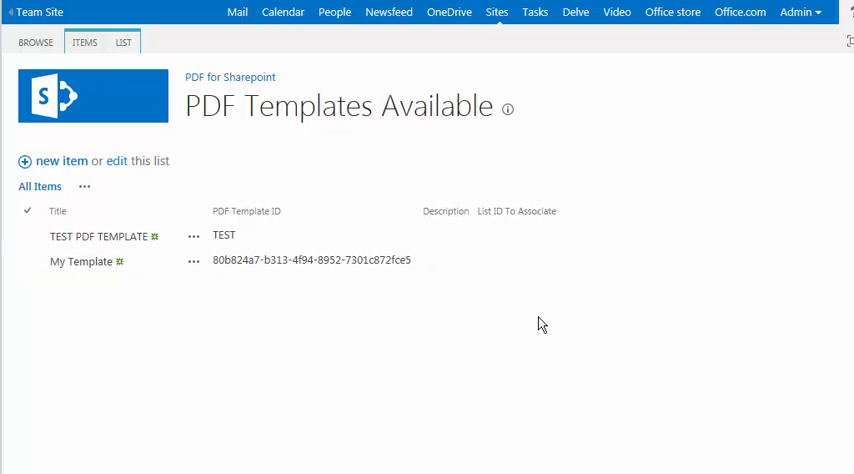
{"action": "mouse_move", "coordinate": [164, 66]}
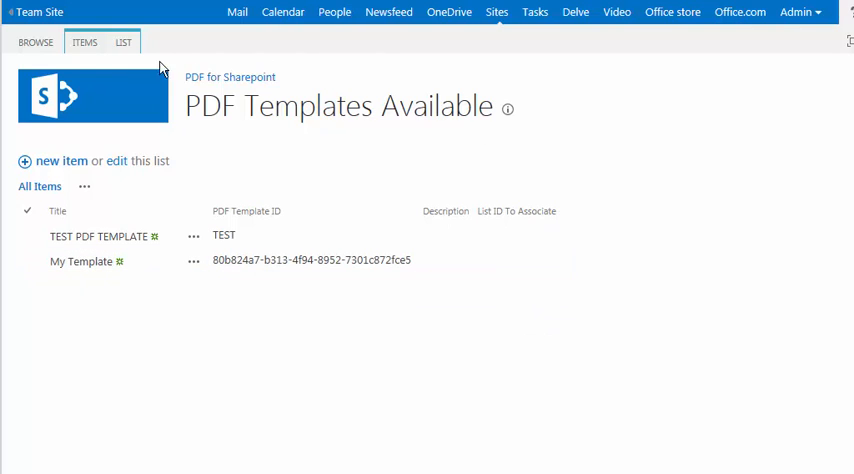
{"action": "mouse_move", "coordinate": [488, 184]}
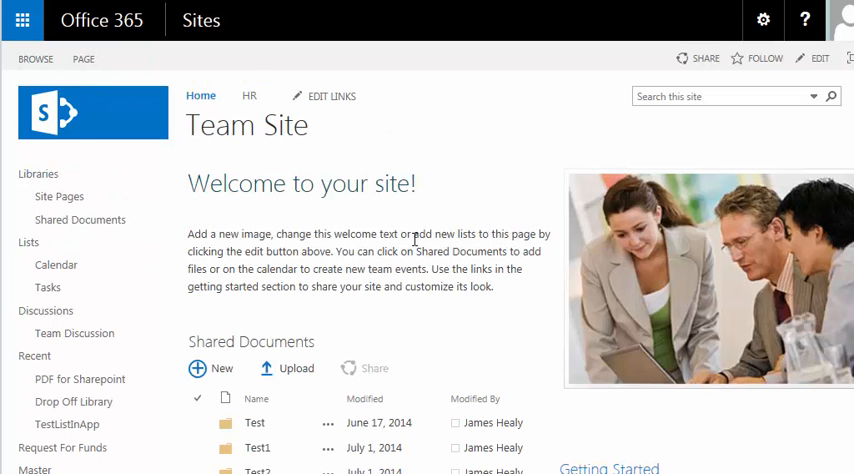
From the acrobatevent list's Founder item, choose Advanced > Prefill a PDF
{"action": "scroll", "scroll_direction": "down", "scroll_amount": 3}
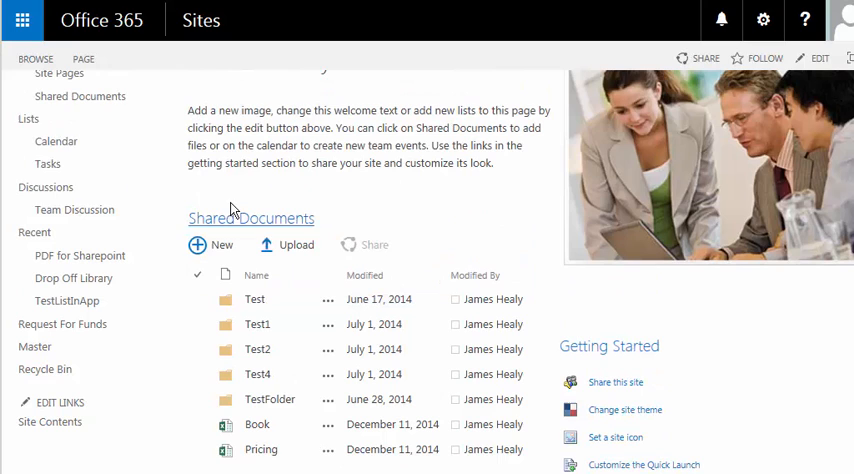
{"action": "left_click", "coordinate": [196, 300]}
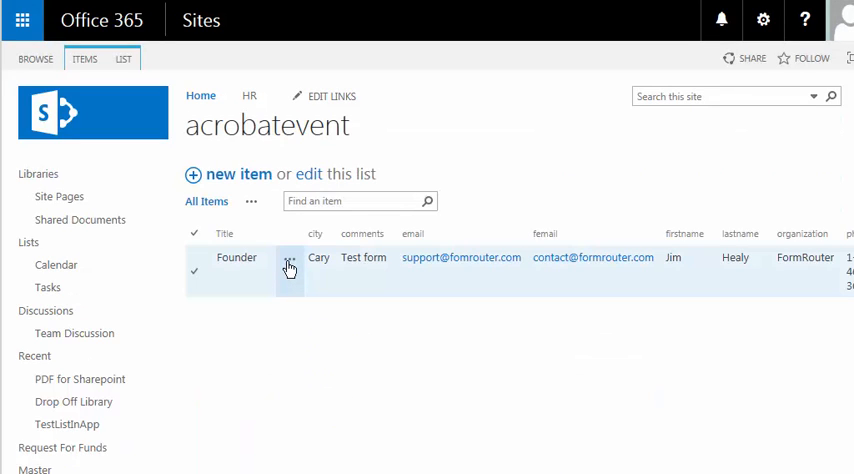
{"action": "left_click", "coordinate": [288, 258]}
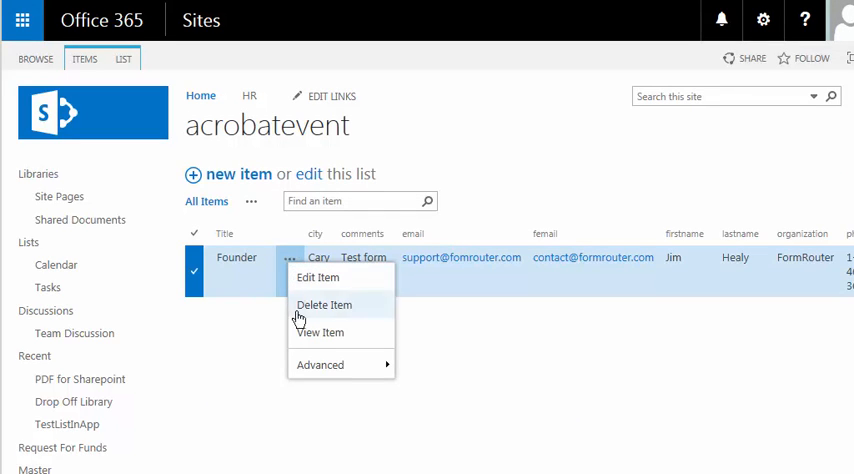
{"action": "mouse_move", "coordinate": [320, 364]}
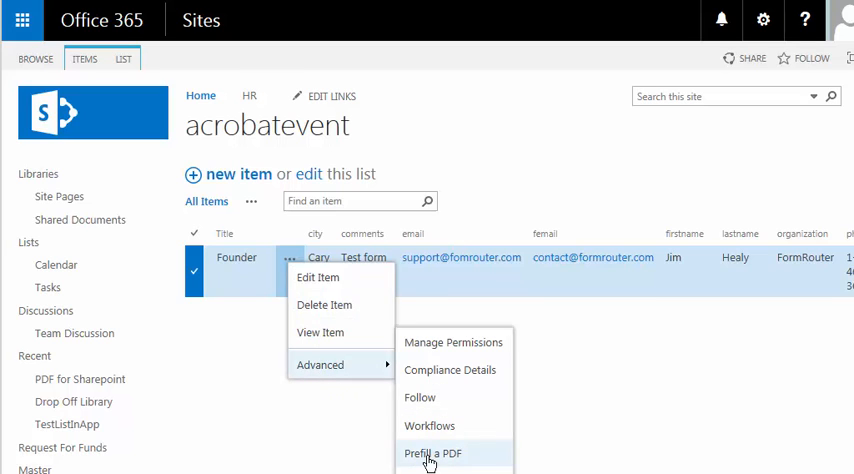
{"action": "left_click", "coordinate": [432, 452]}
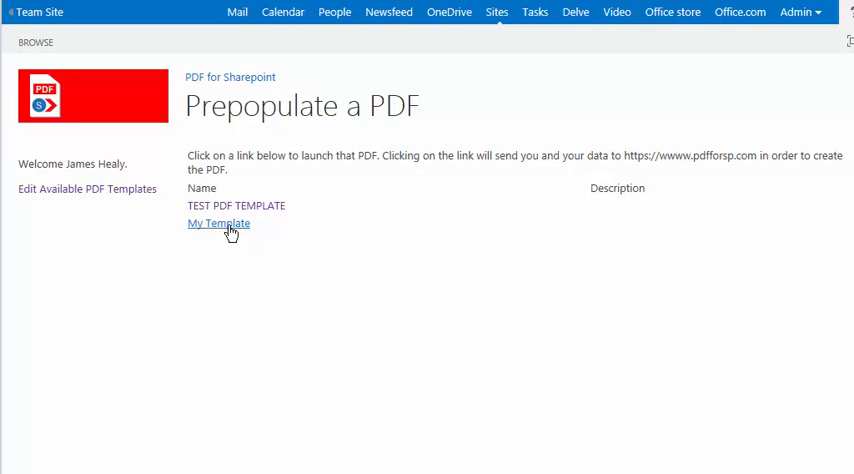
{"action": "left_click", "coordinate": [218, 224]}
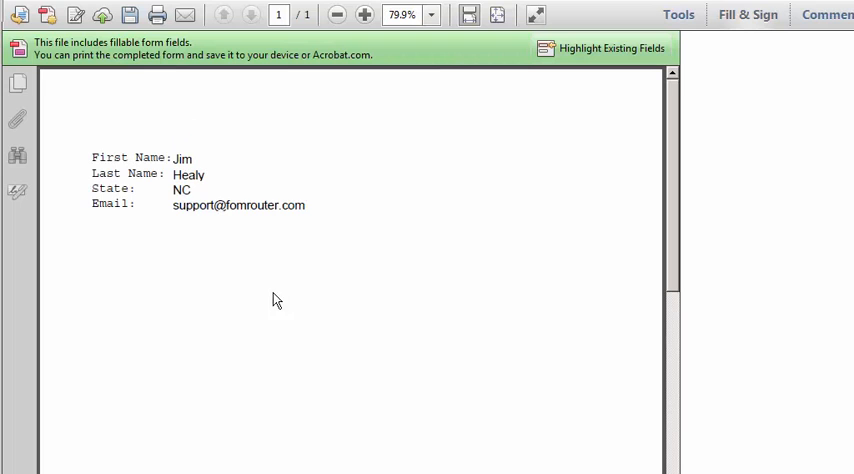
{"action": "left_click", "coordinate": [748, 14]}
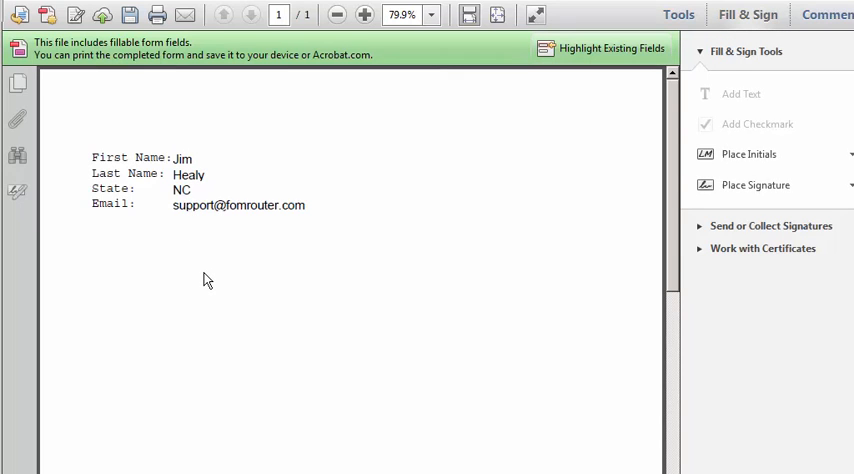
{"action": "mouse_move", "coordinate": [202, 272]}
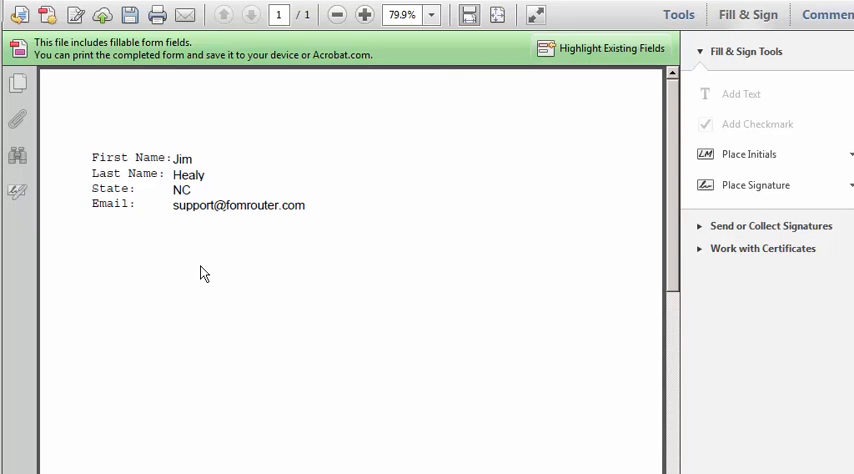